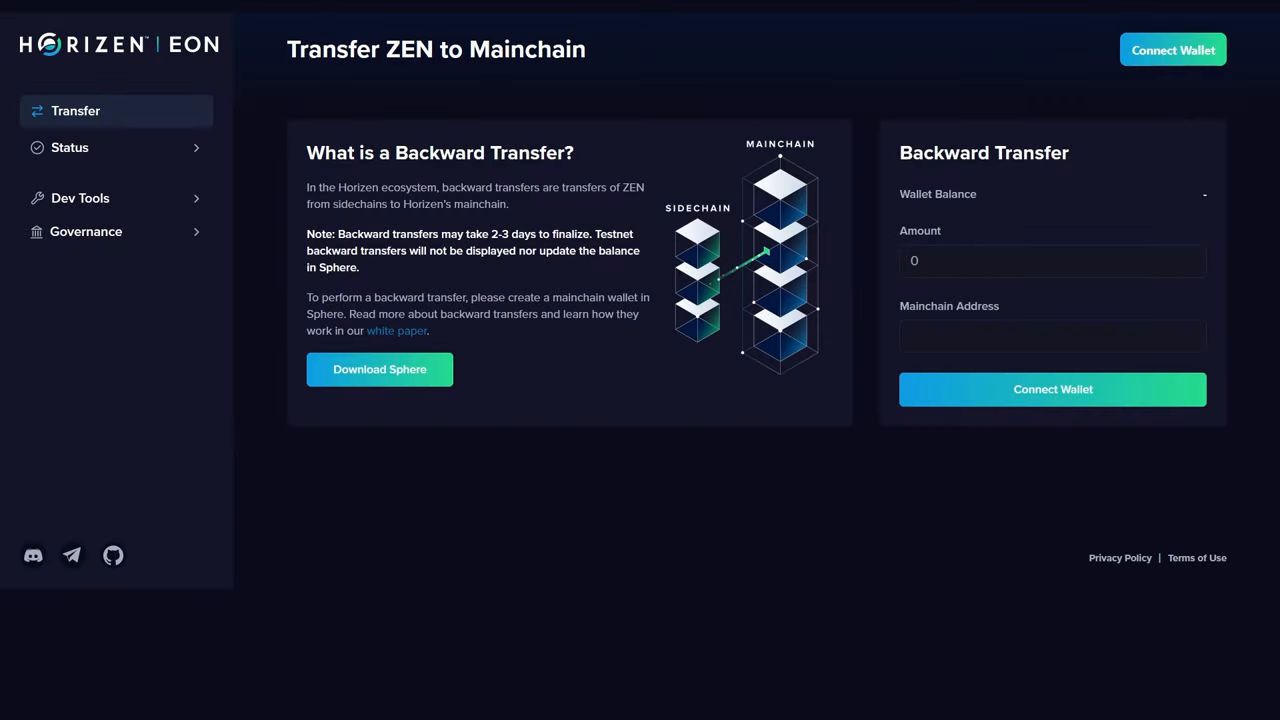
Connect the MetaMask wallet to Horizen EON from the Connect a Wallet dialog
click(1052, 389)
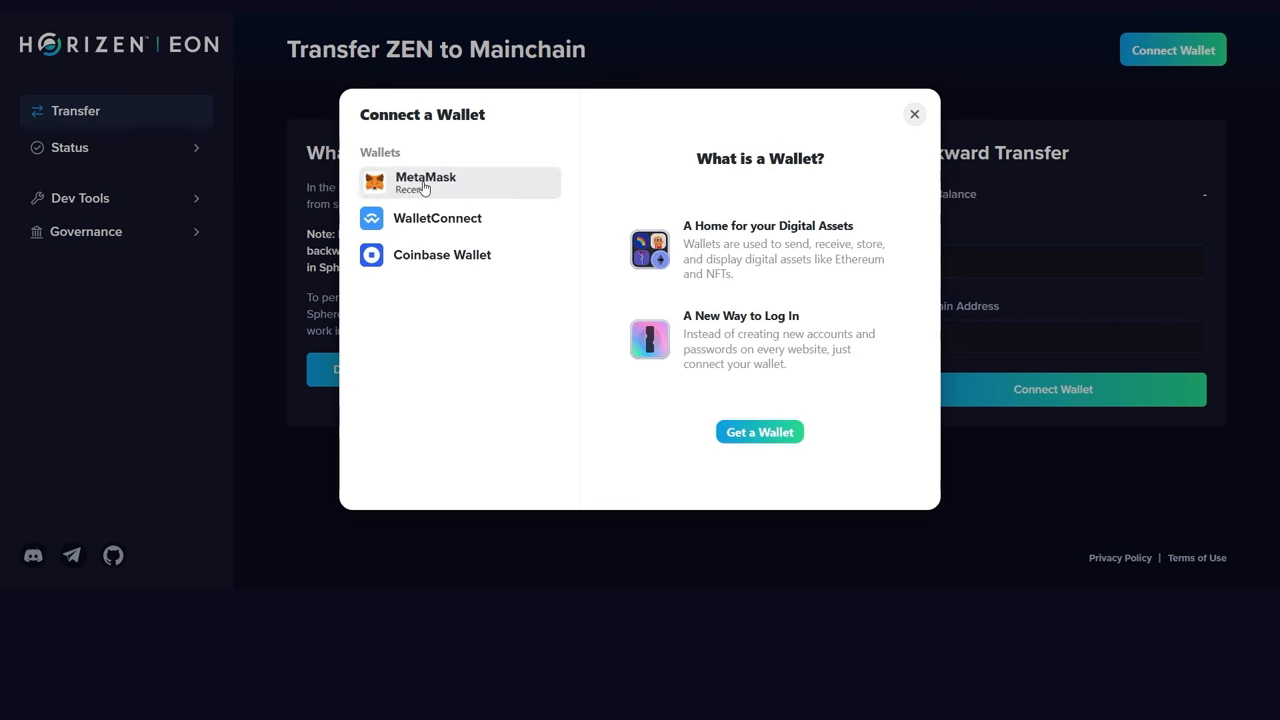
click(430, 183)
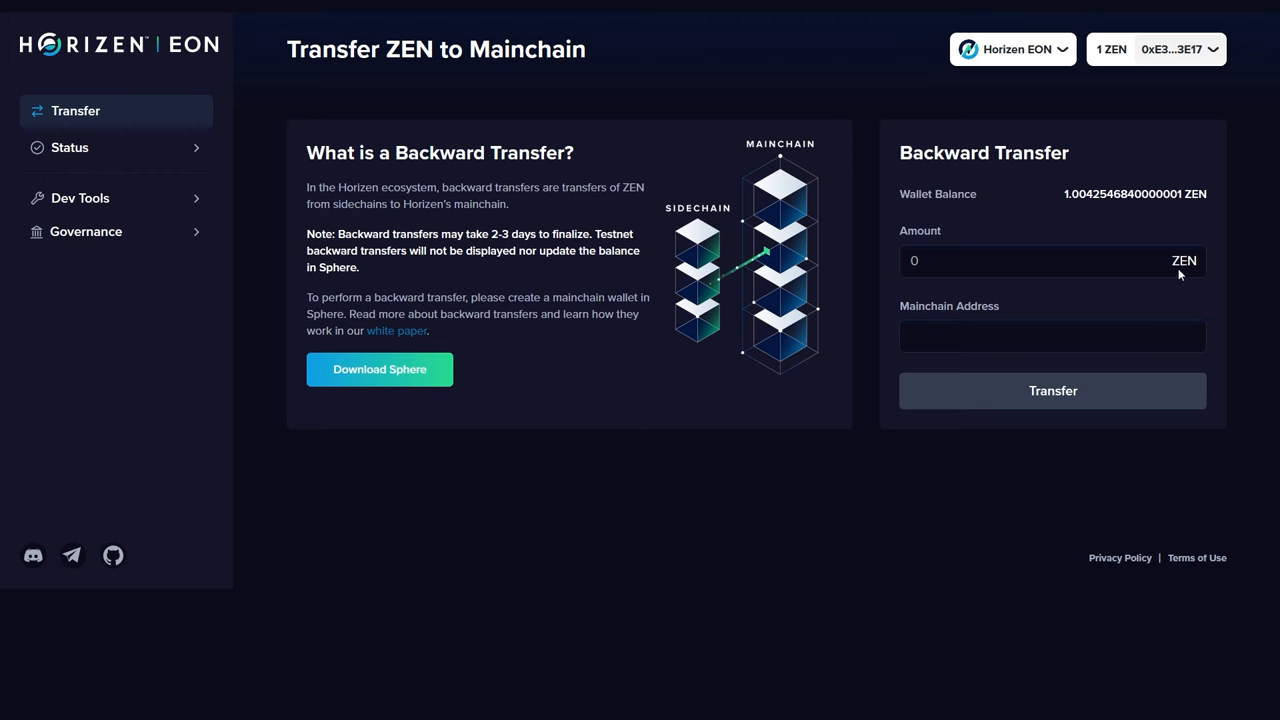
click(1040, 261)
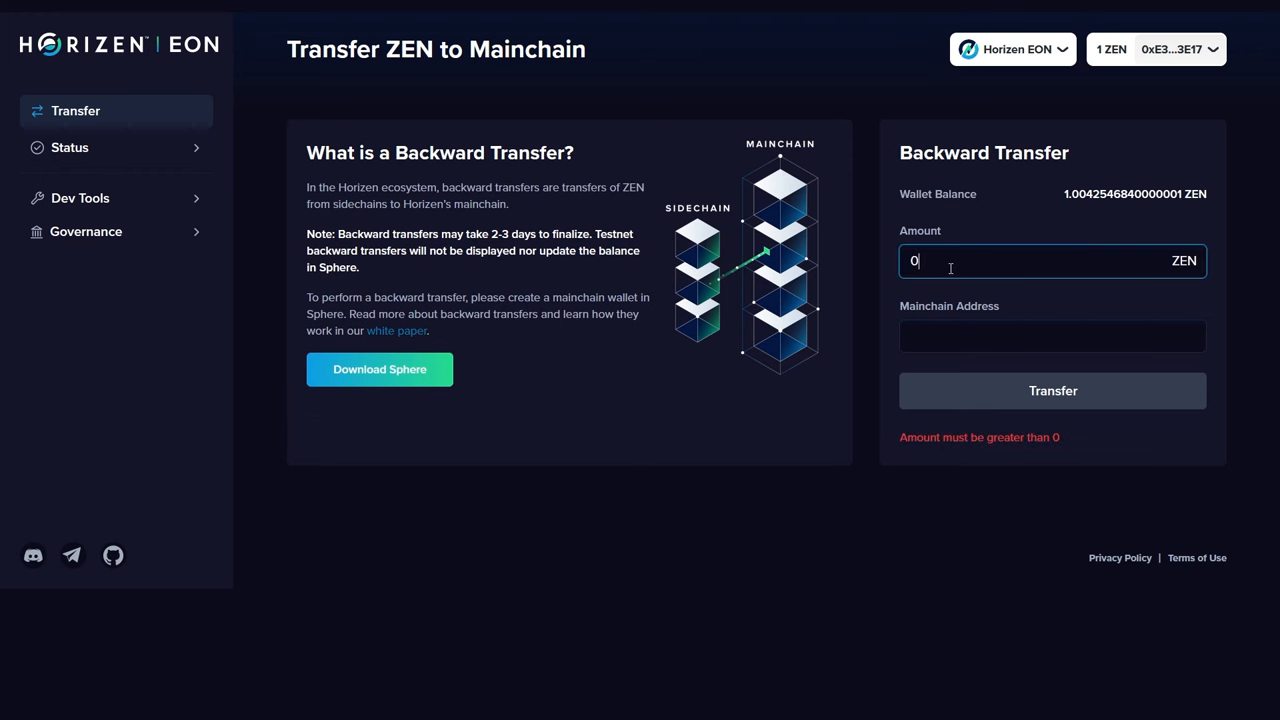
text(.5)
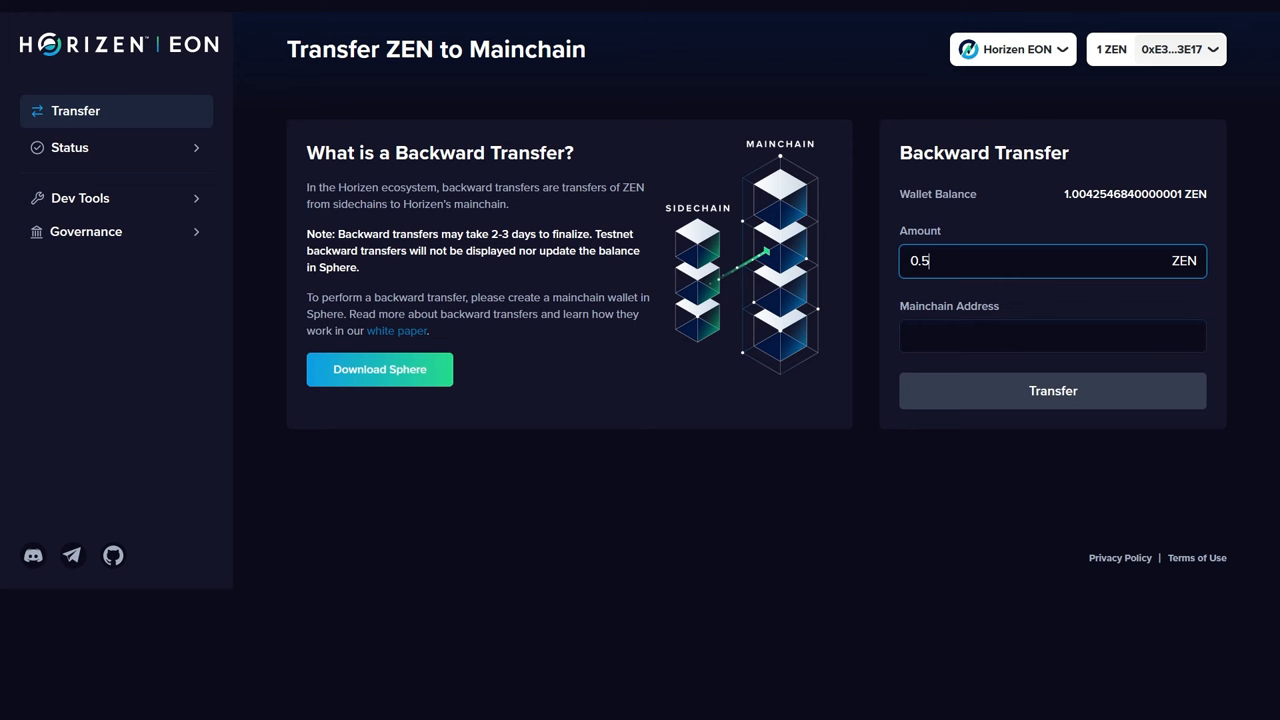
text(znjZbjsTcPDd2x8fizyWGKZ21Zi2bvUcYSJ)
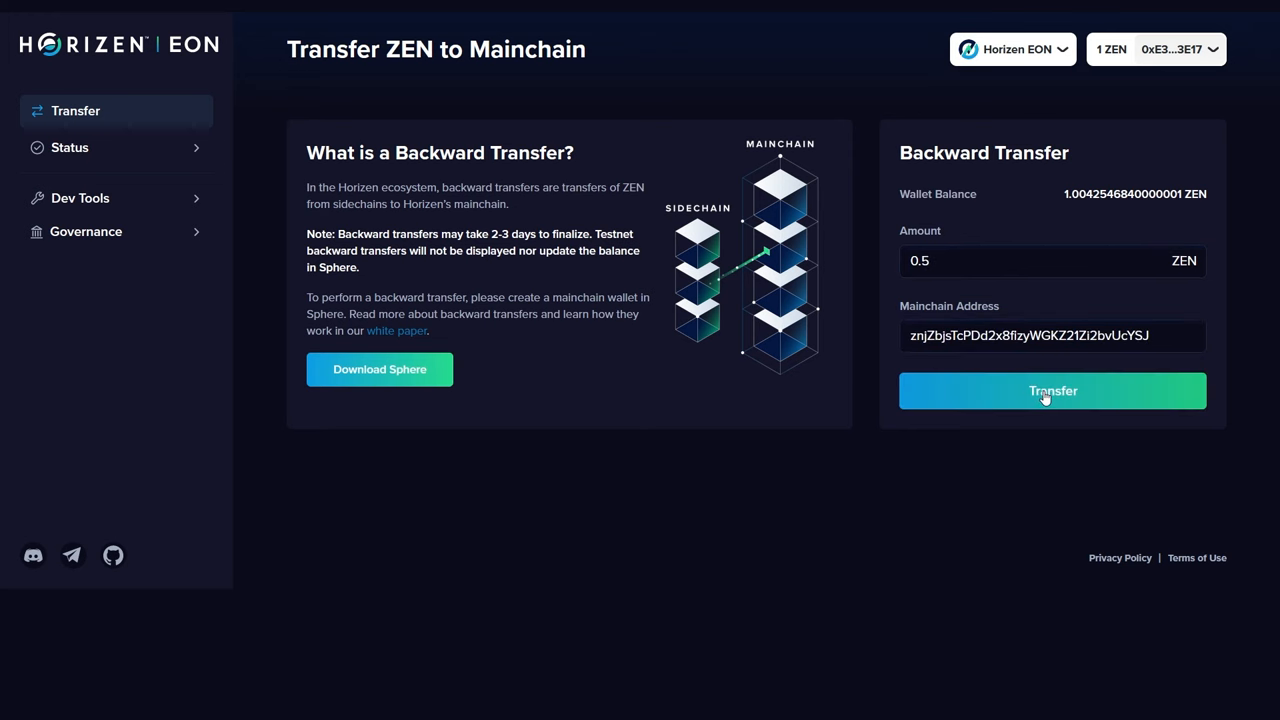
click(1052, 391)
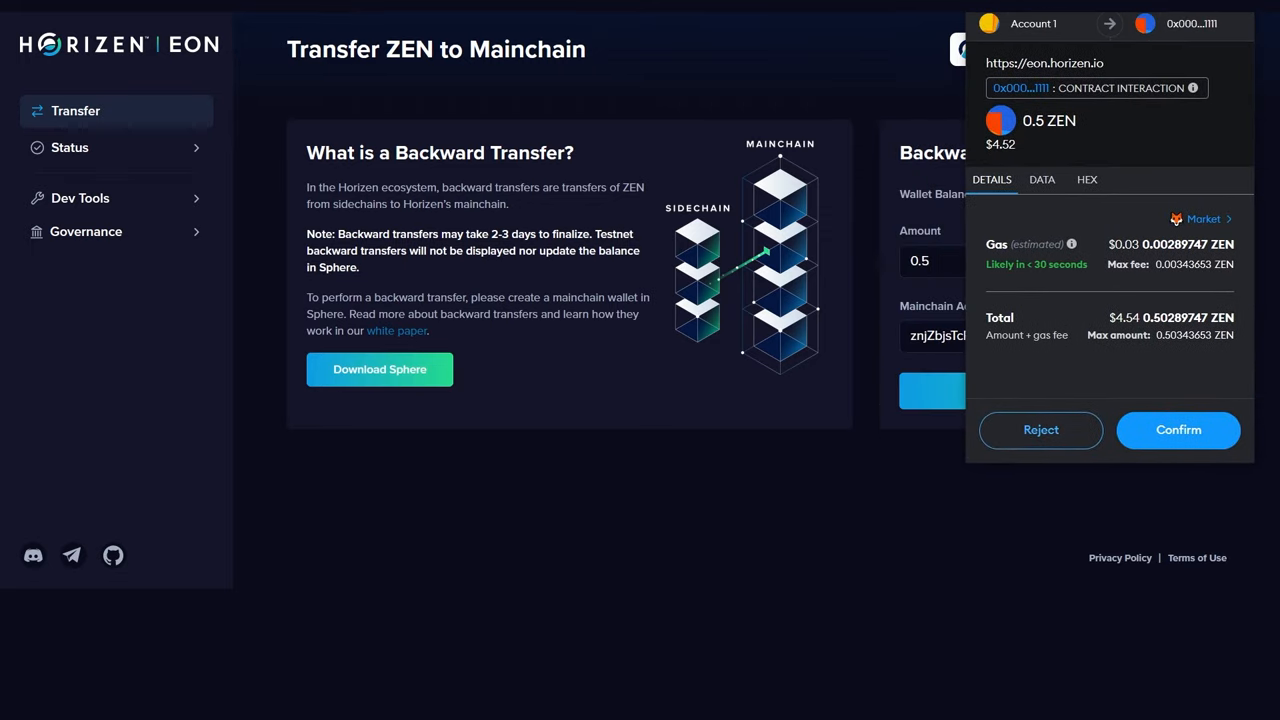
Confirm the 0.5 ZEN transaction in MetaMask and view it in the block explorer
click(1178, 430)
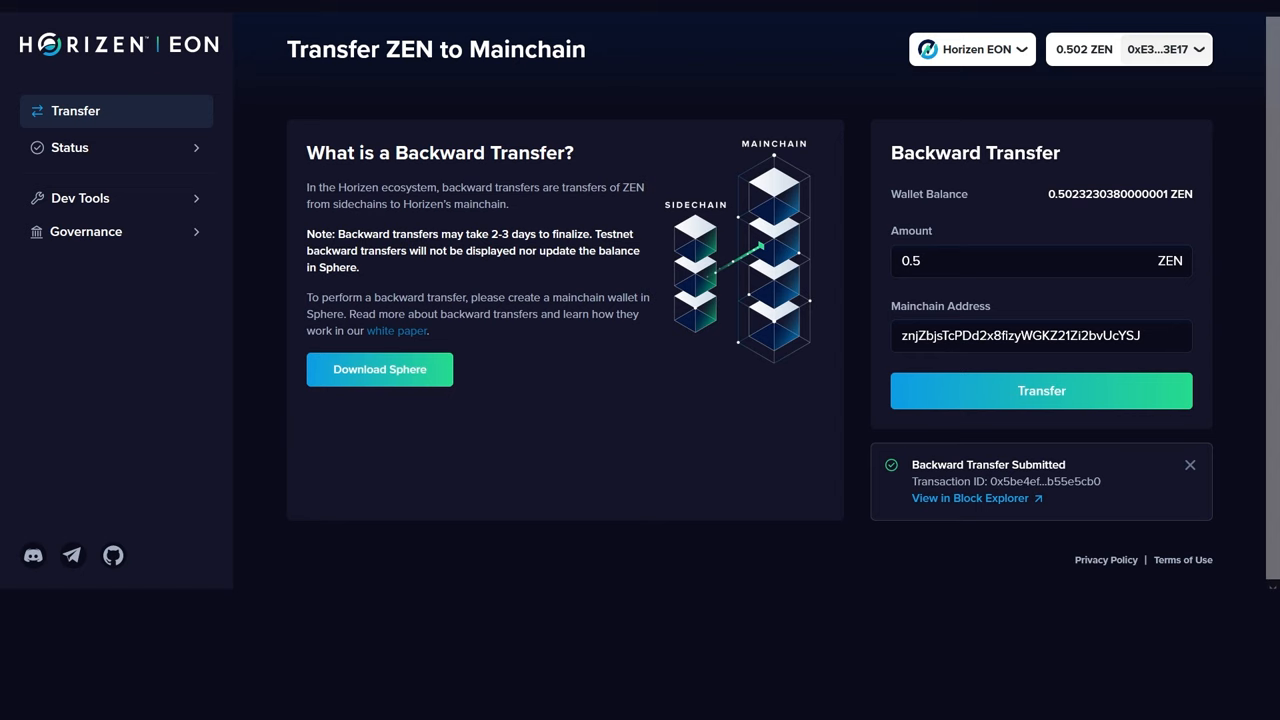
click(970, 498)
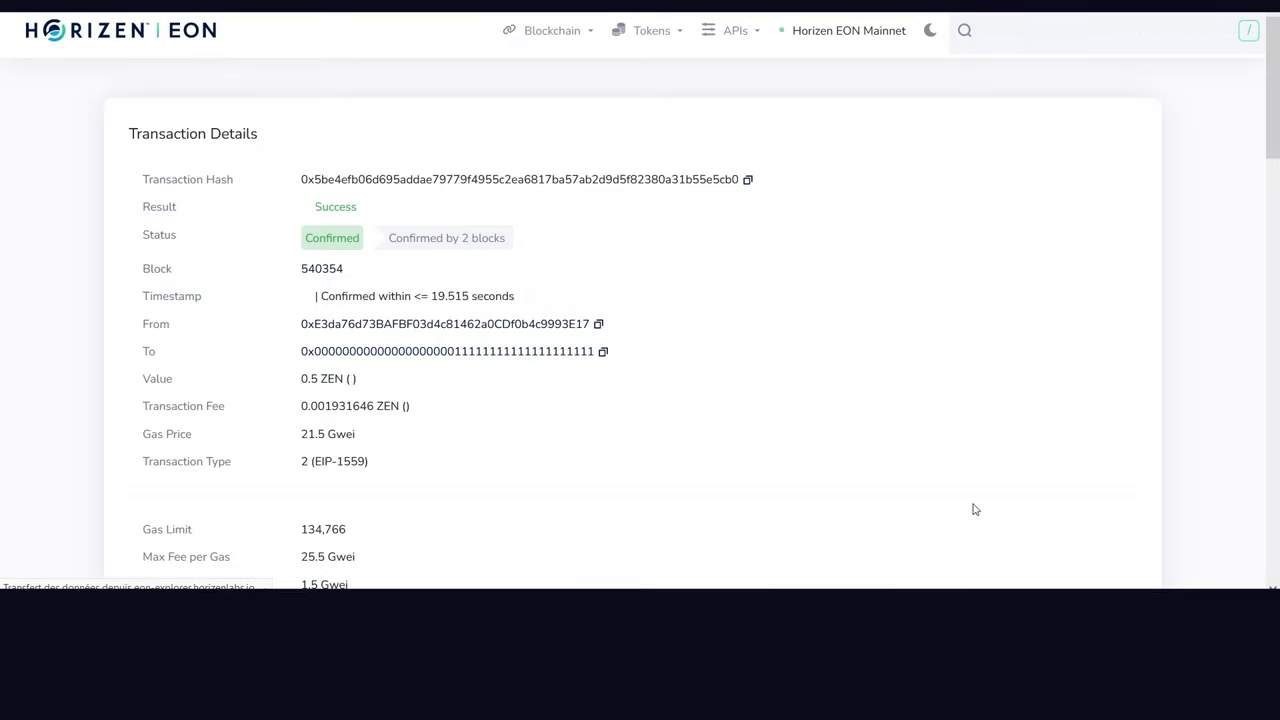